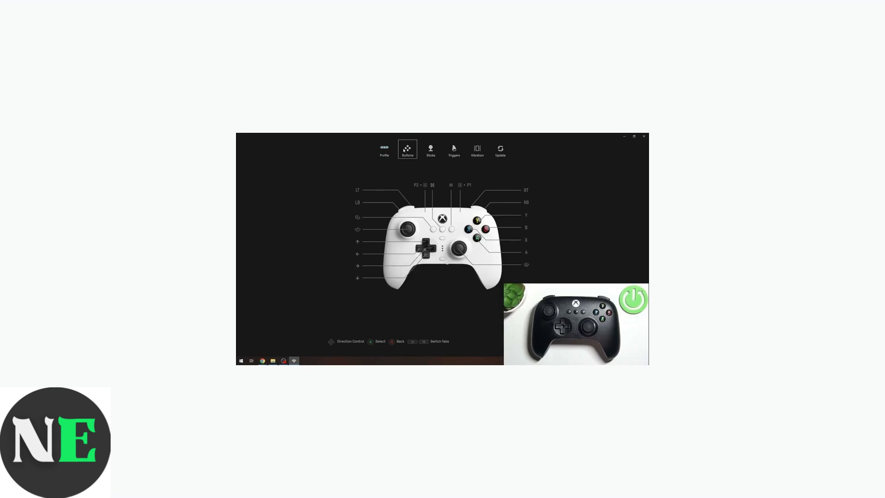
pyautogui.click(383, 149)
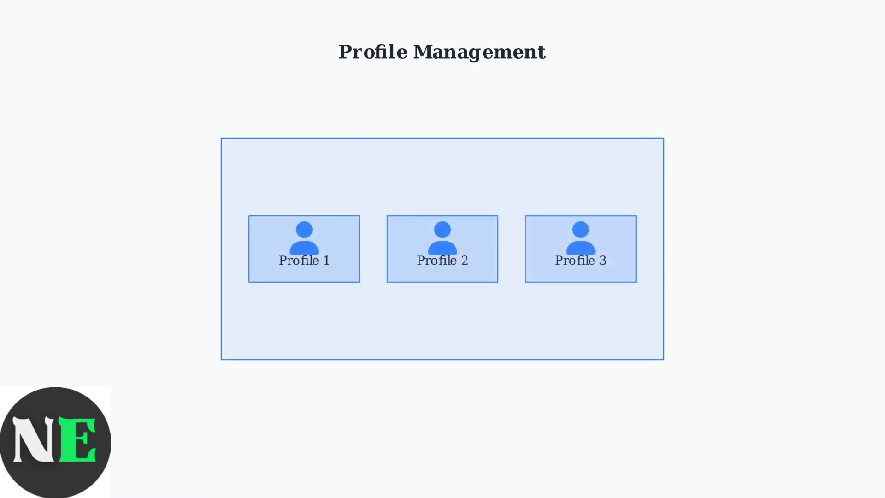